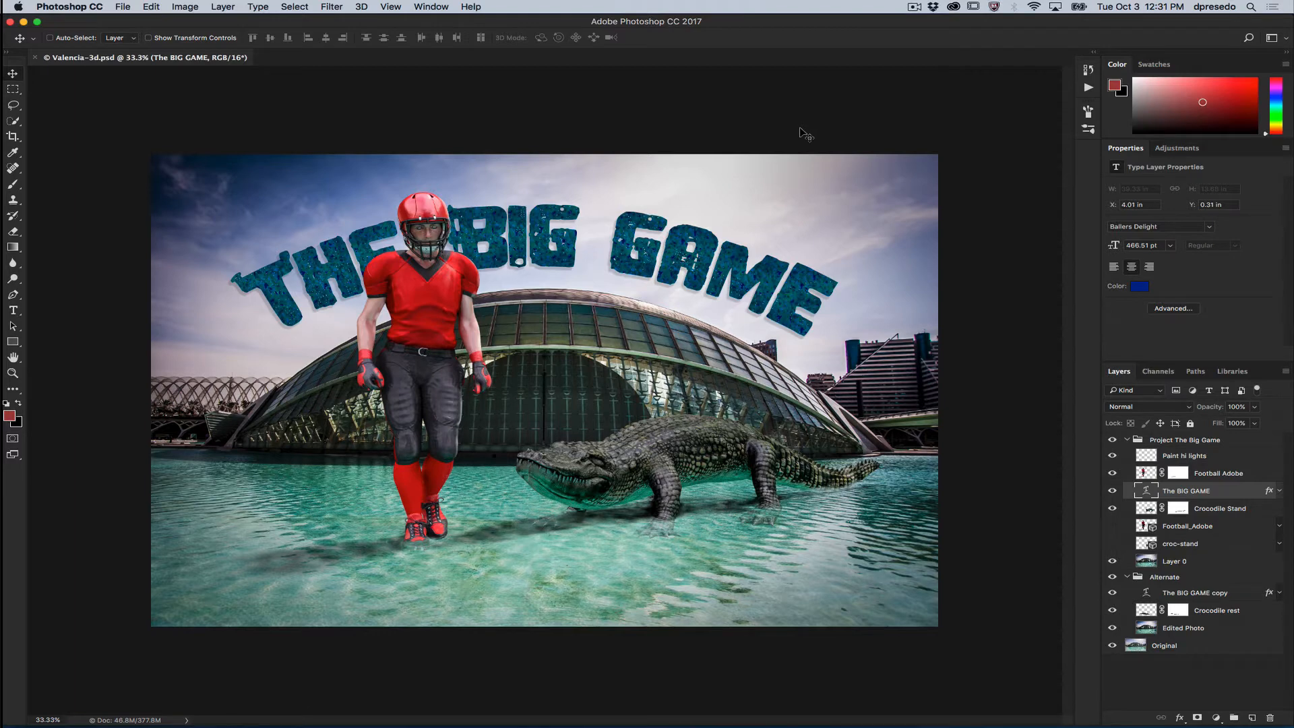
{"action": "mouse_move", "coordinate": [775, 155]}
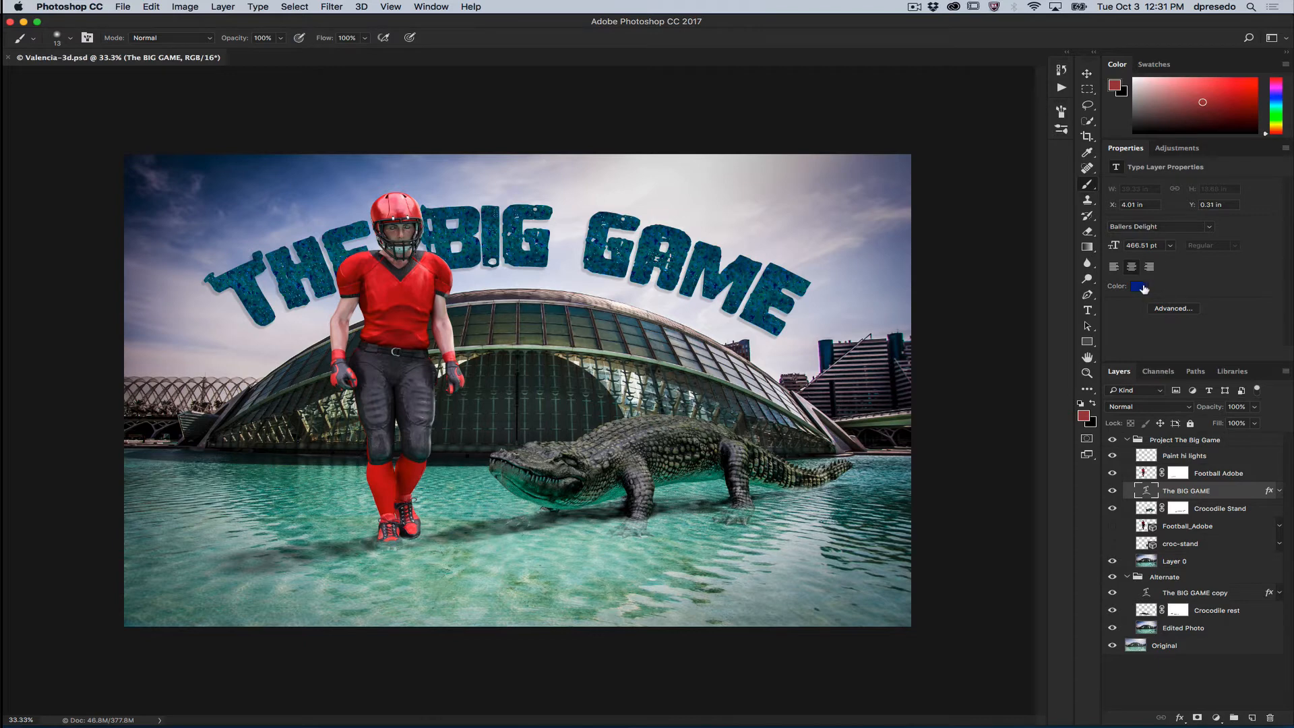
- Change THE BIG GAME title's type colour to bright blue via the Properties swatch
{"action": "left_click", "coordinate": [1140, 286]}
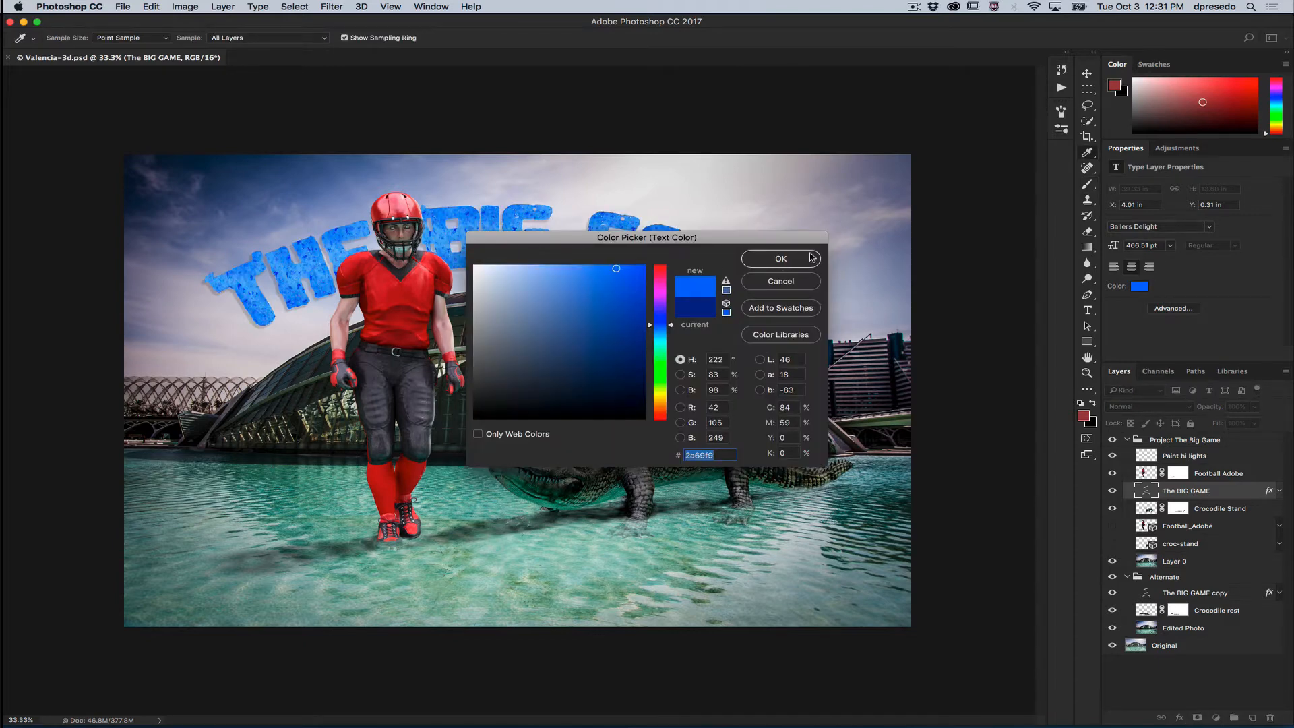
{"action": "left_click", "coordinate": [779, 259]}
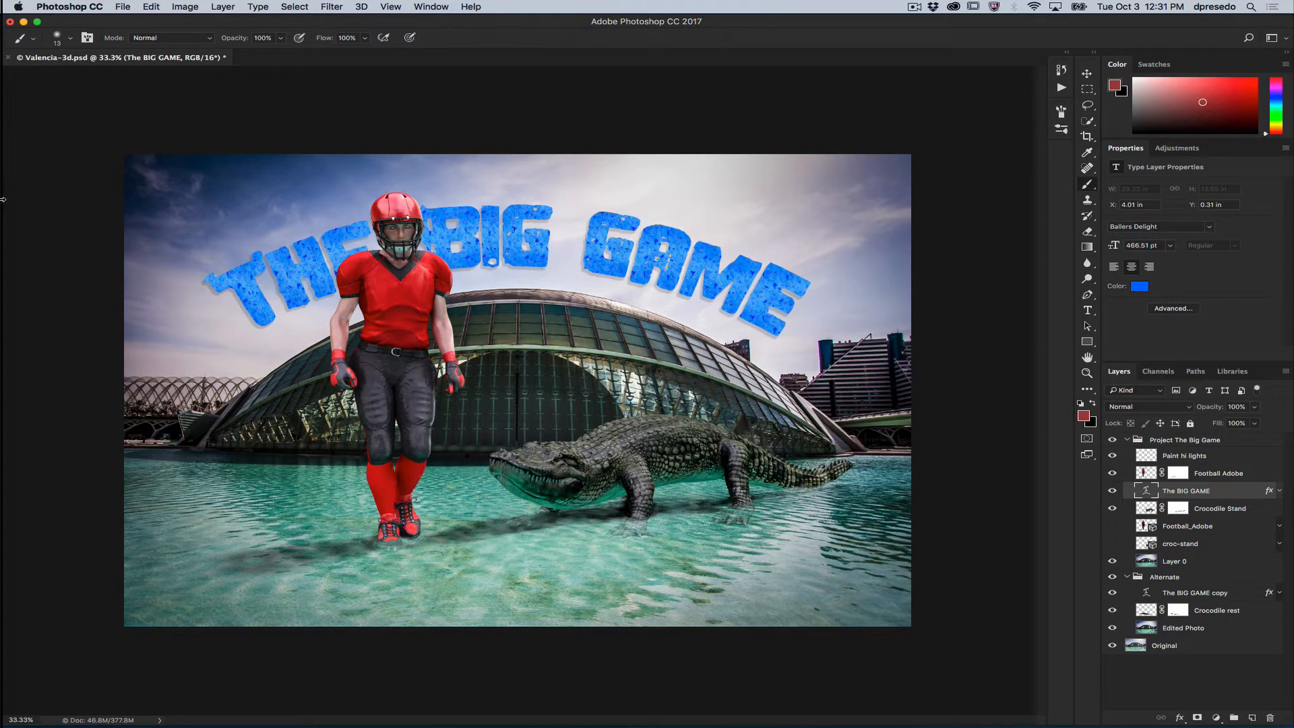
{"action": "left_click", "coordinate": [1088, 74]}
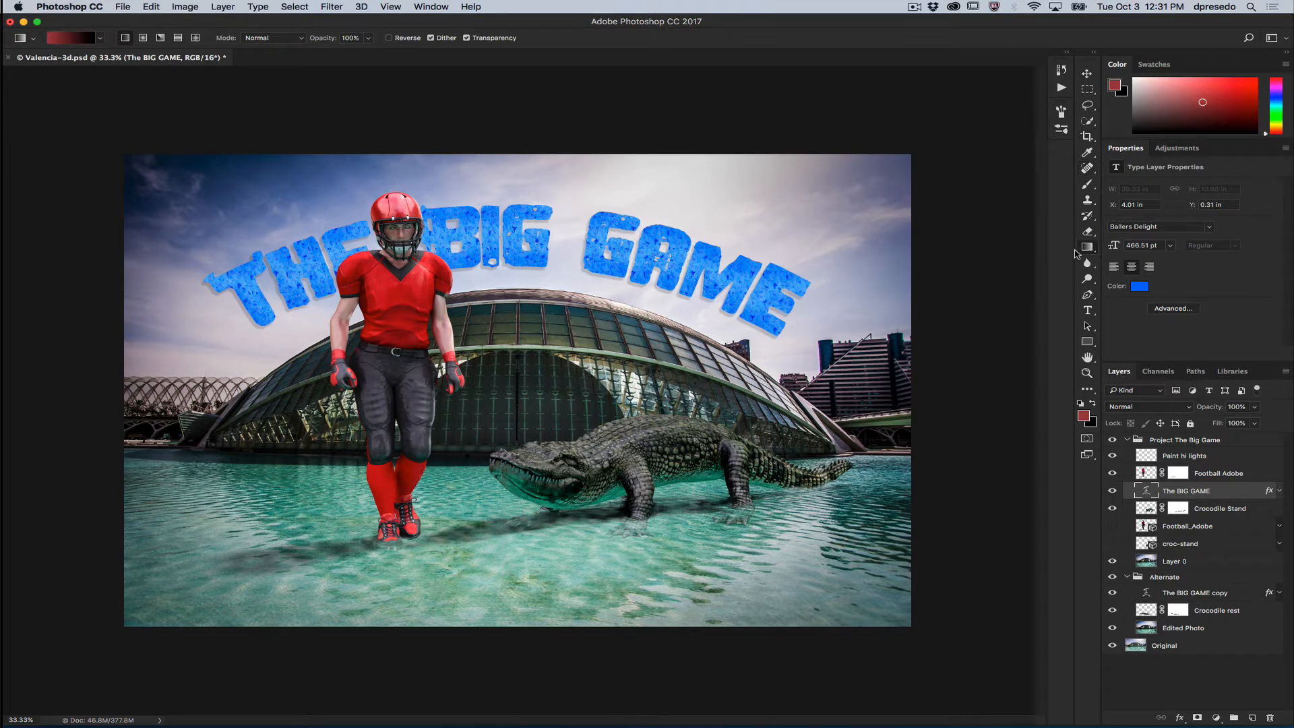
{"action": "mouse_move", "coordinate": [420, 332]}
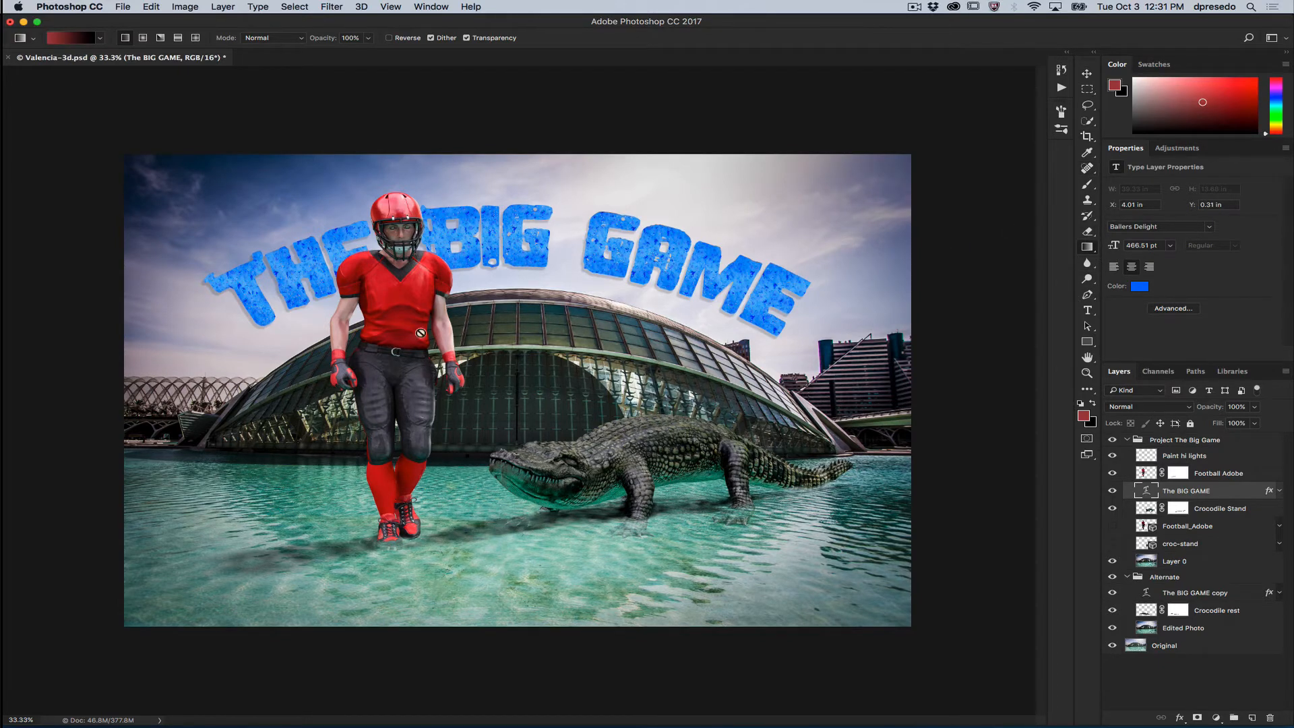
{"action": "mouse_move", "coordinate": [761, 254]}
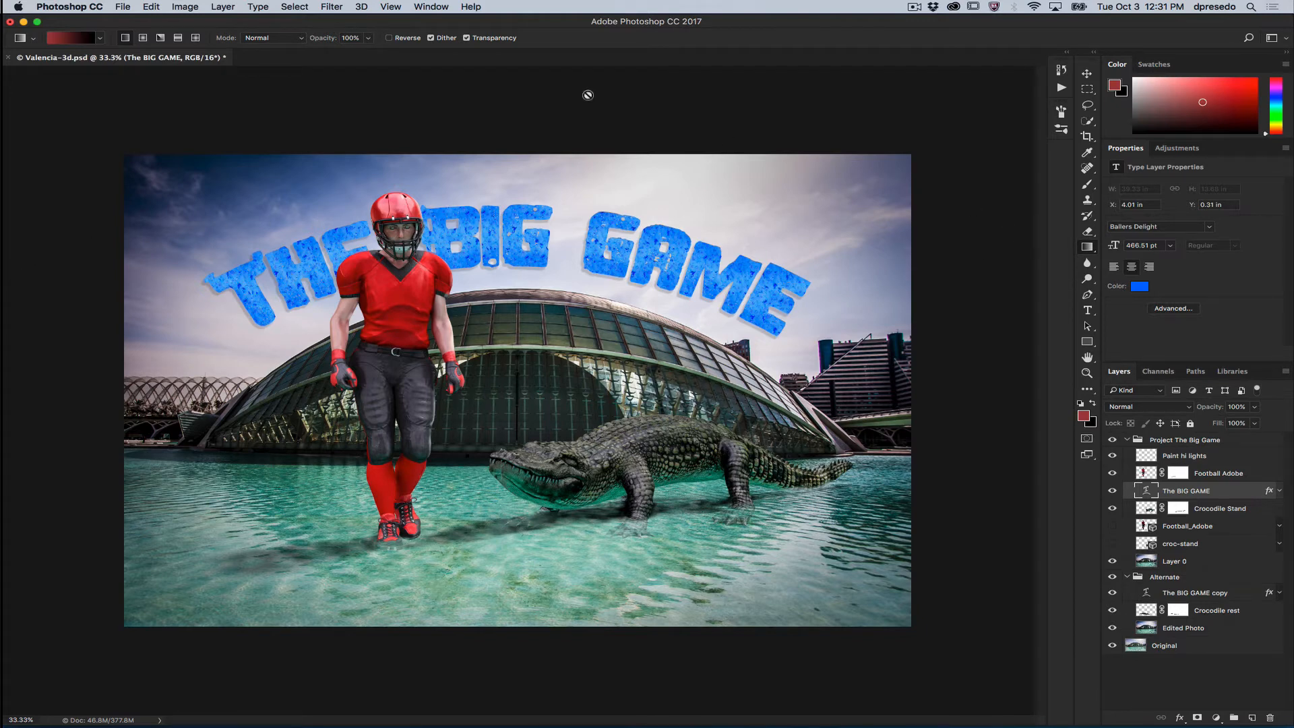
{"action": "left_click", "coordinate": [430, 7]}
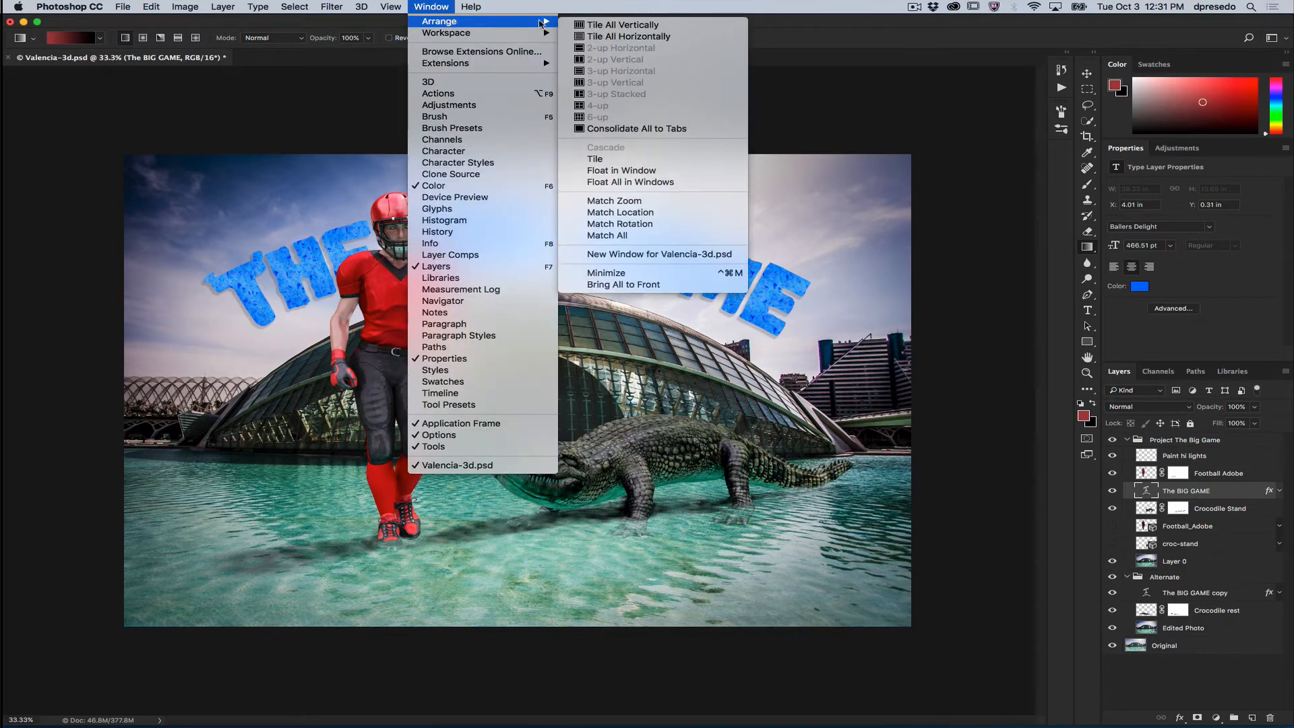
{"action": "mouse_move", "coordinate": [445, 33]}
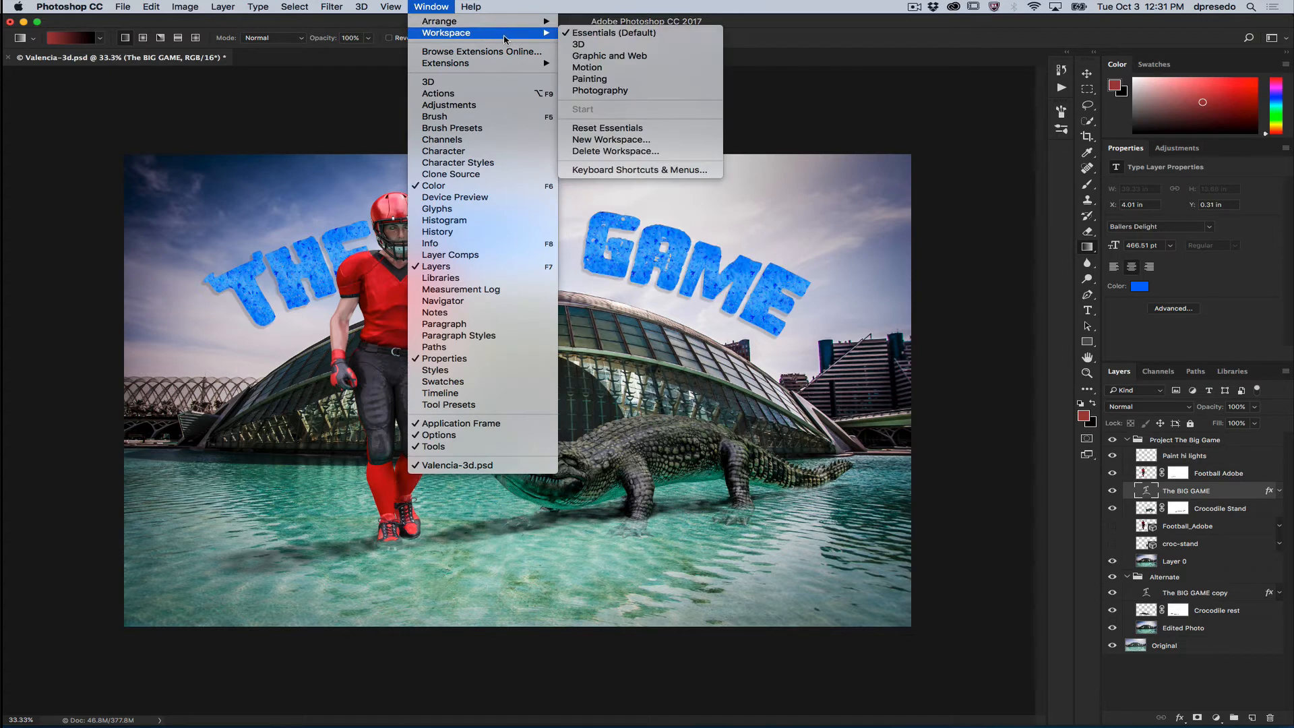
{"action": "mouse_move", "coordinate": [609, 55]}
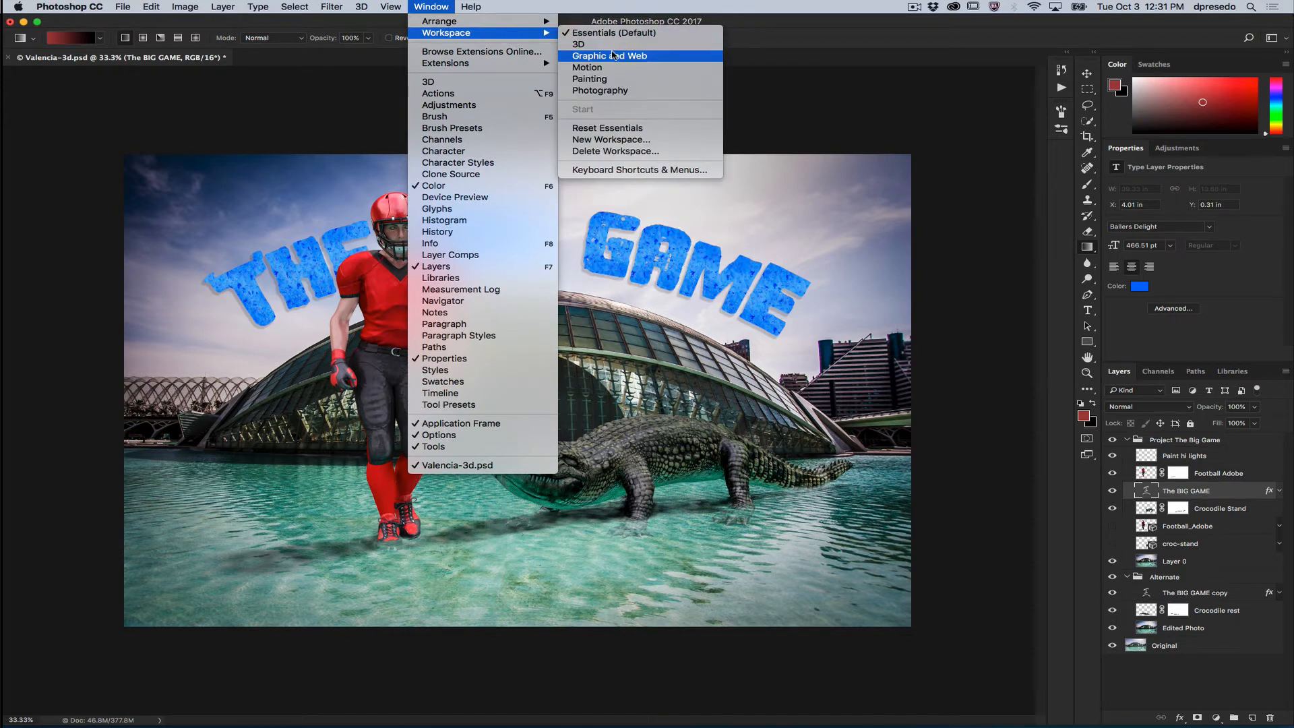
{"action": "left_click", "coordinate": [609, 55]}
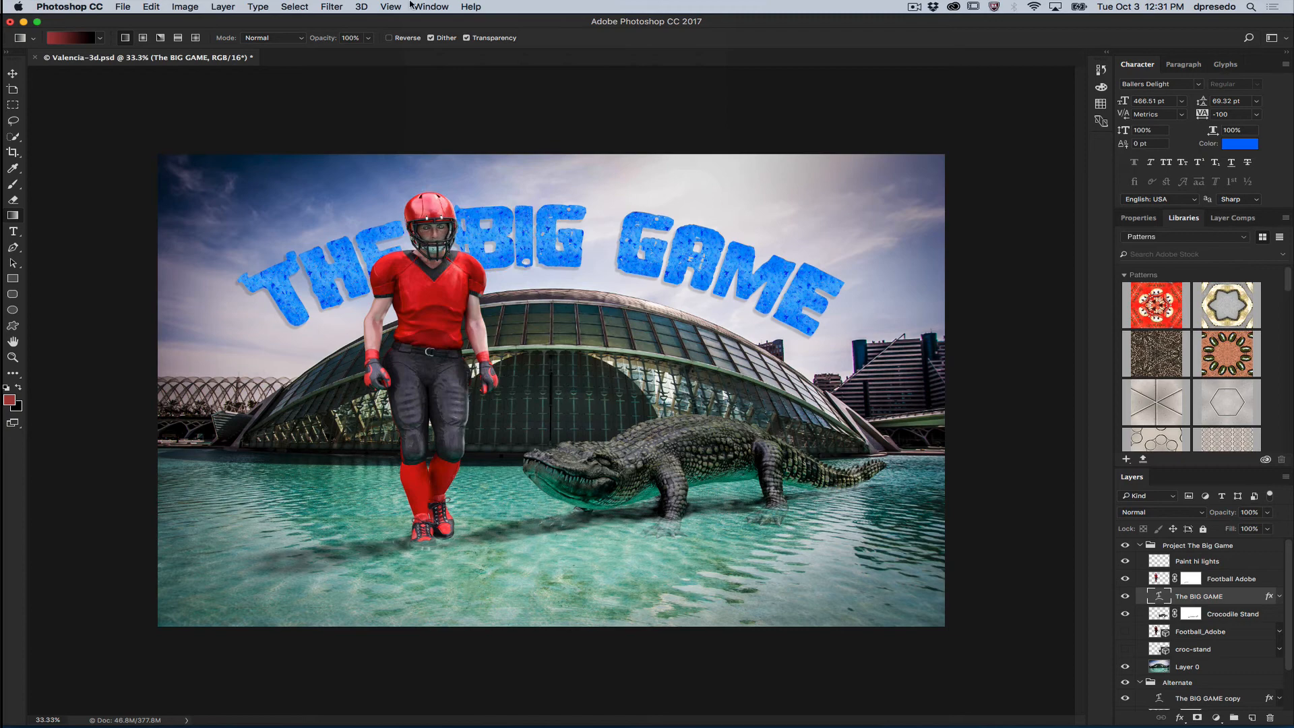
{"action": "left_click", "coordinate": [431, 7]}
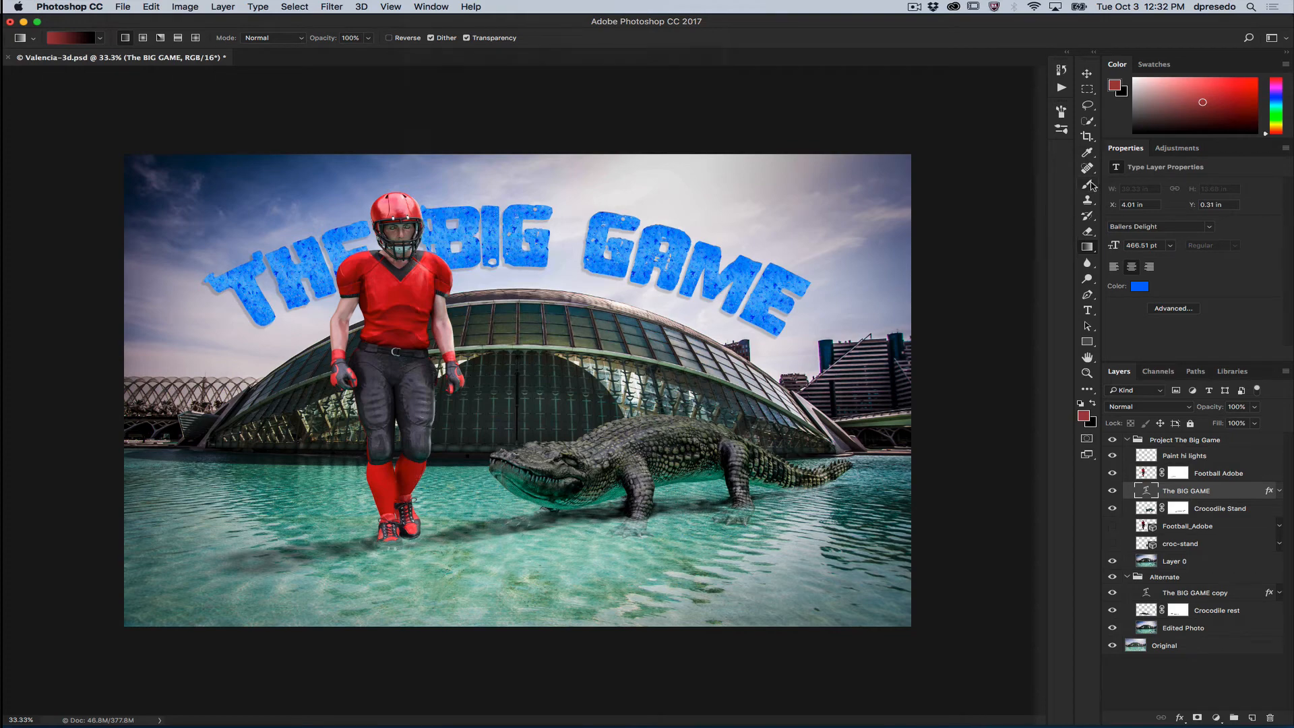
{"action": "mouse_move", "coordinate": [1074, 201]}
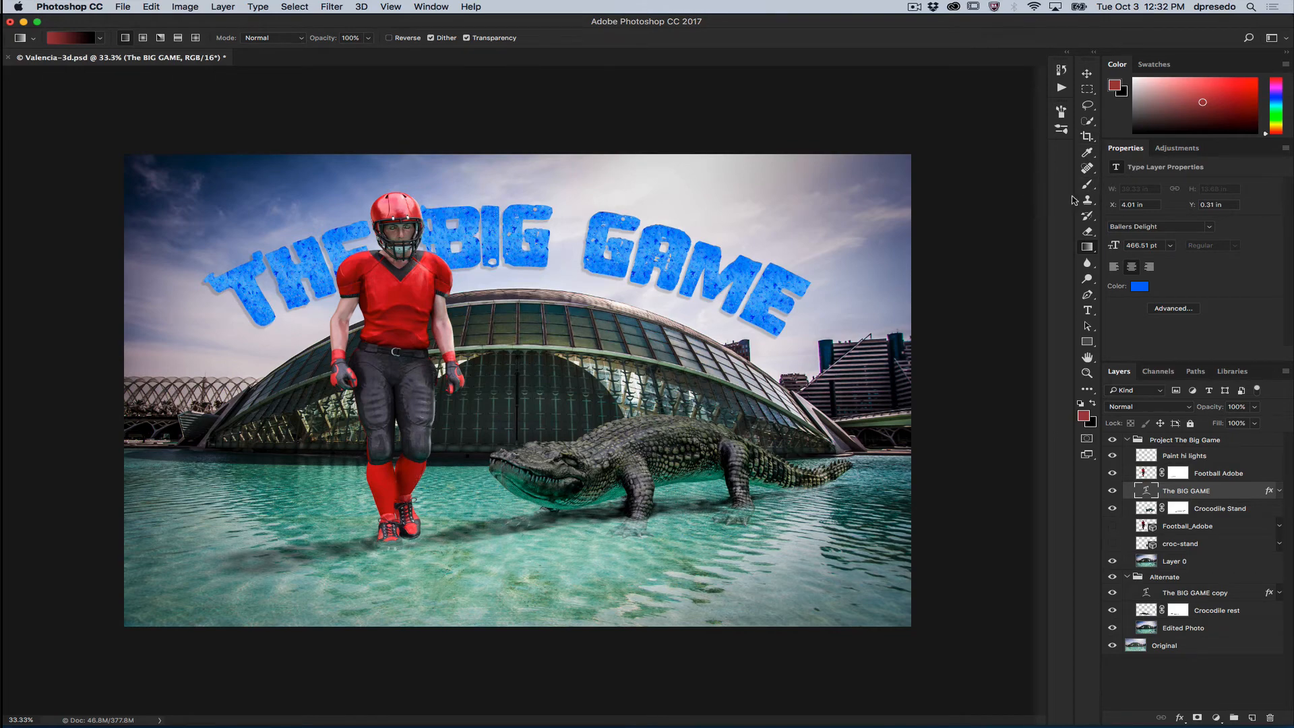
- Reset Essentials from the Window > Workspace menu
{"action": "left_click", "coordinate": [430, 7]}
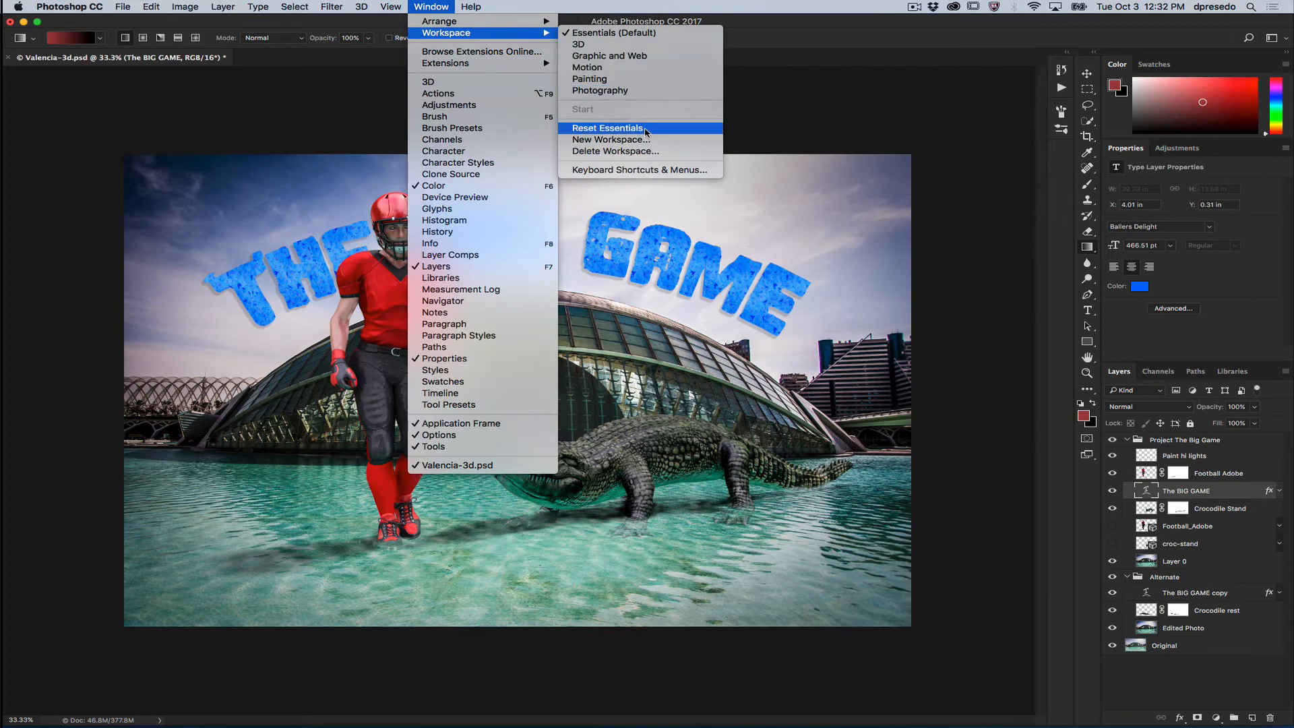
{"action": "left_click", "coordinate": [607, 128]}
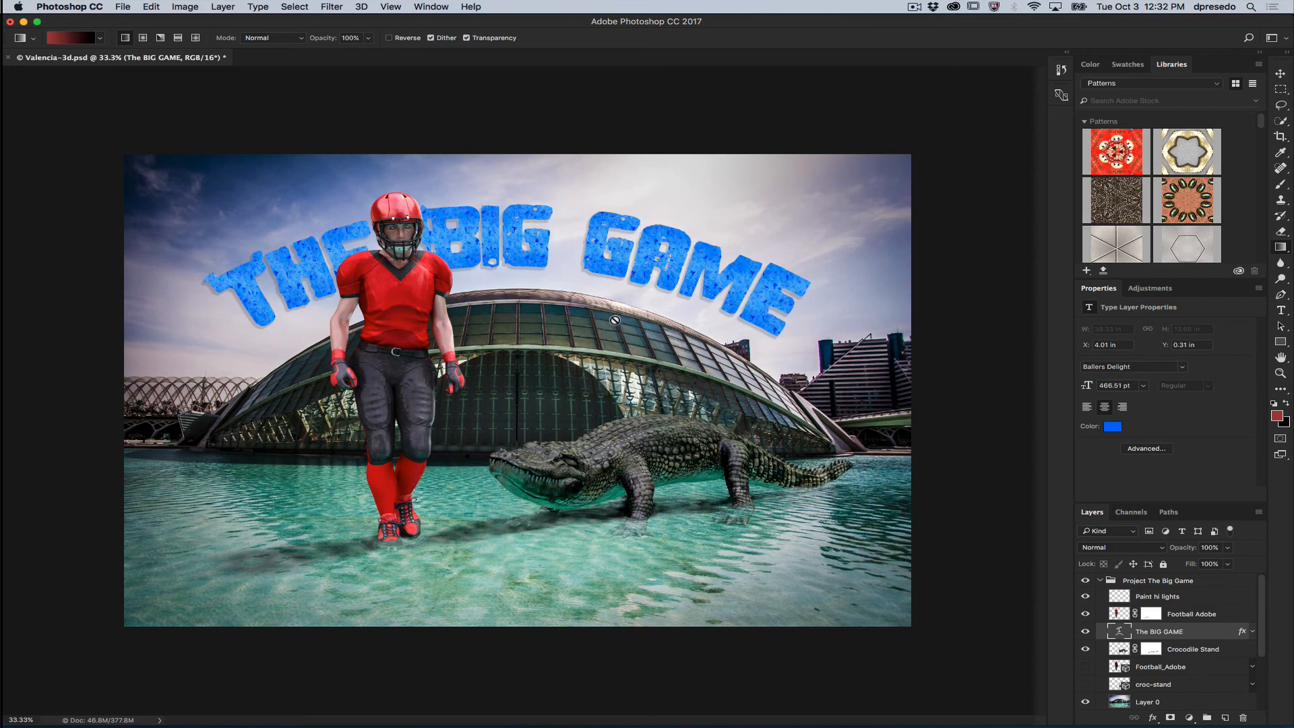
{"action": "mouse_move", "coordinate": [628, 324]}
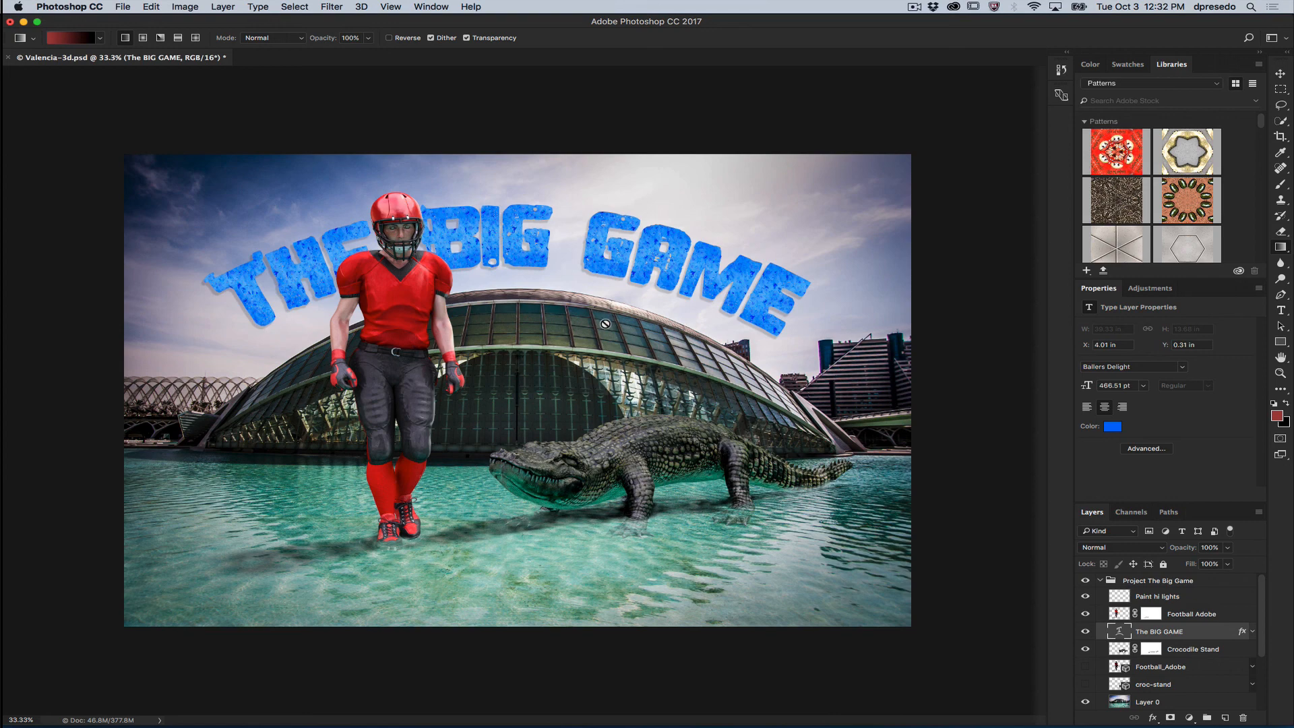